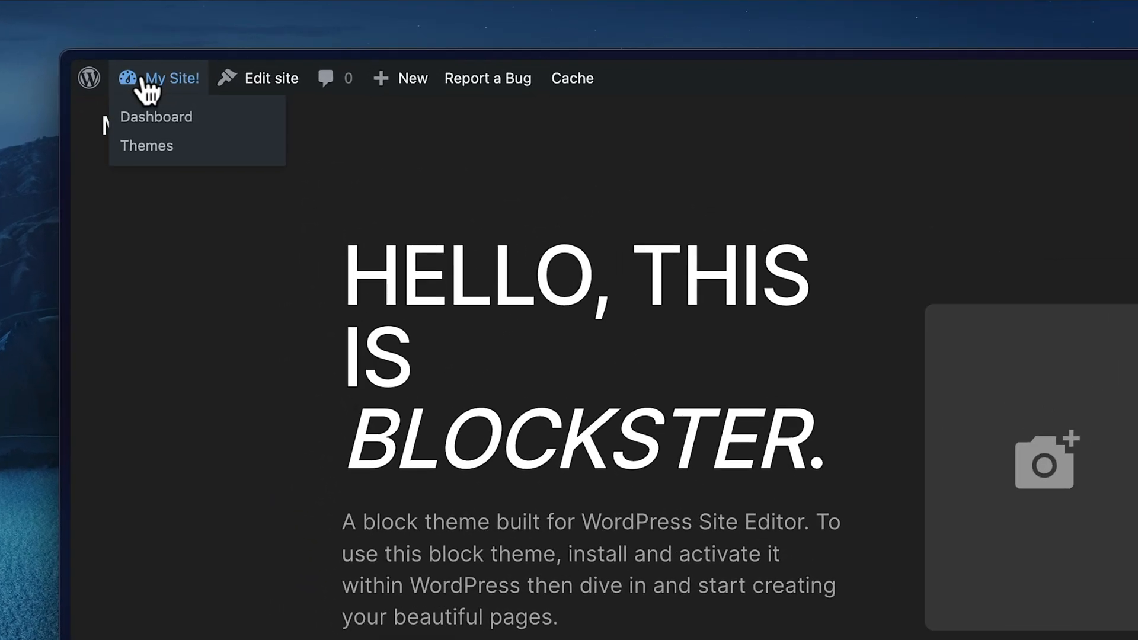
Step: Reach the Add Plugins page from the dashboard via the installed plugins list
click(157, 118)
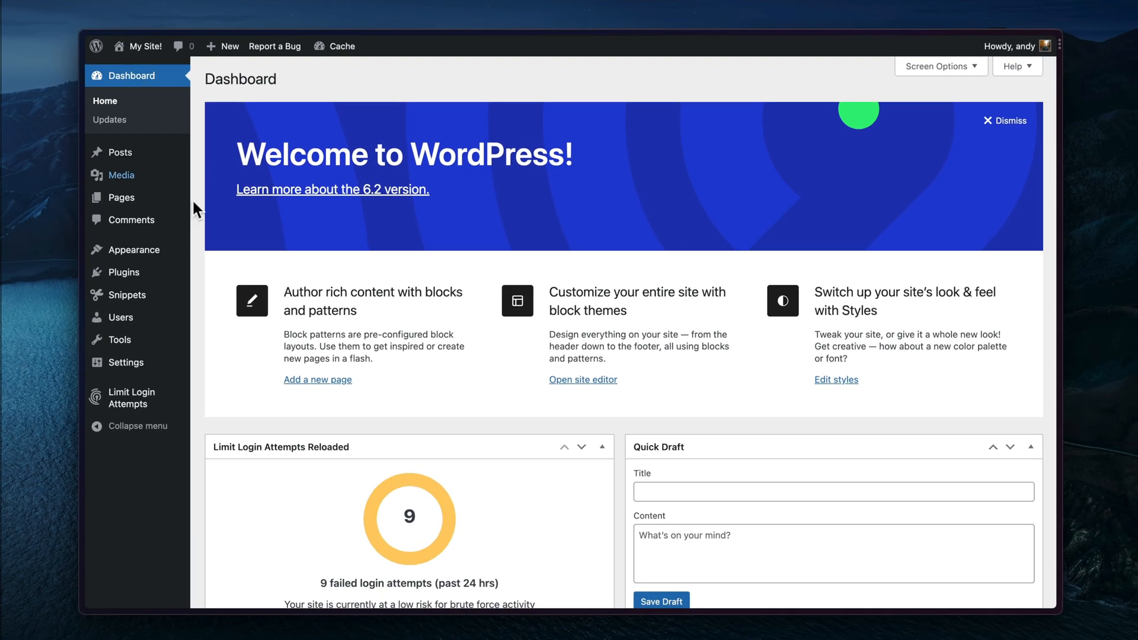
click(121, 271)
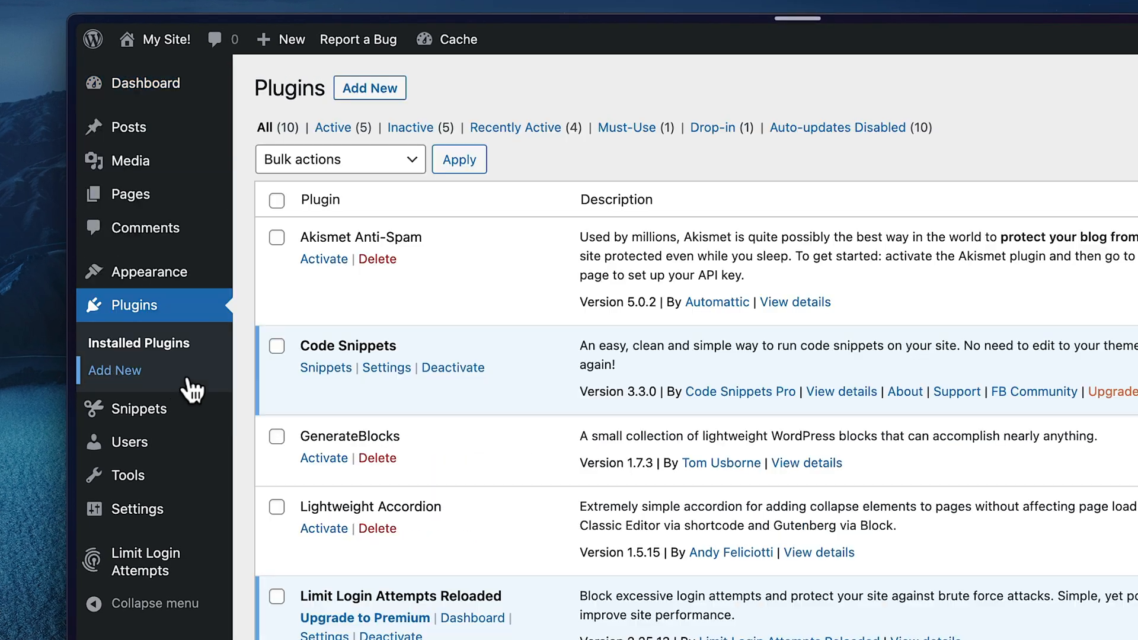
click(115, 370)
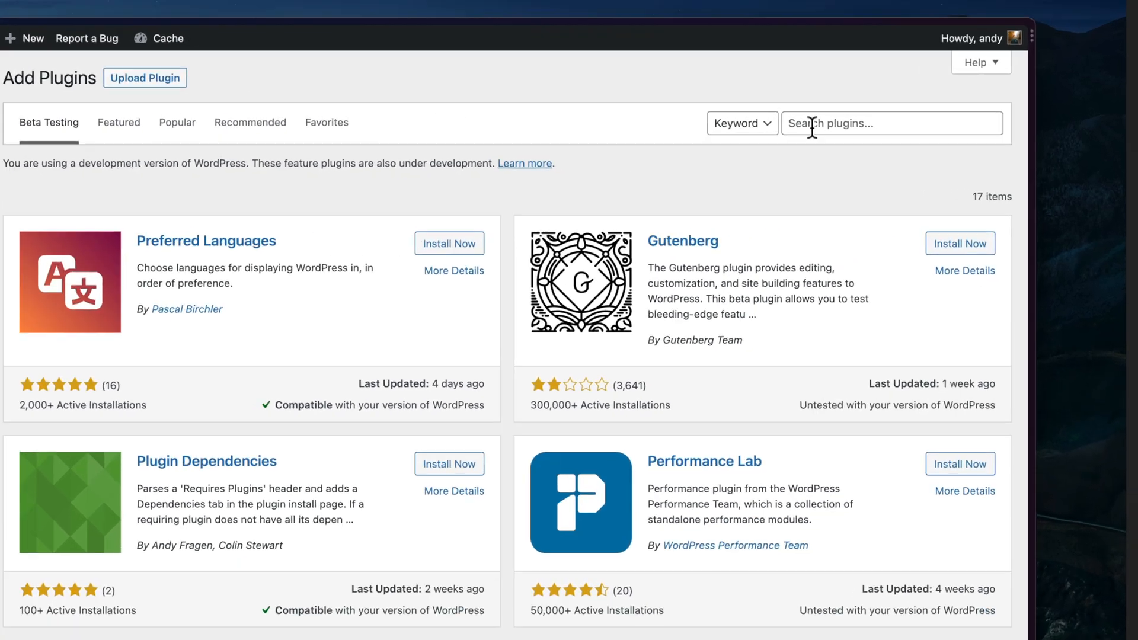
Step: Find Manage Notification E-mails by searching 'mana', install it and activate it
text(manage email notifications)
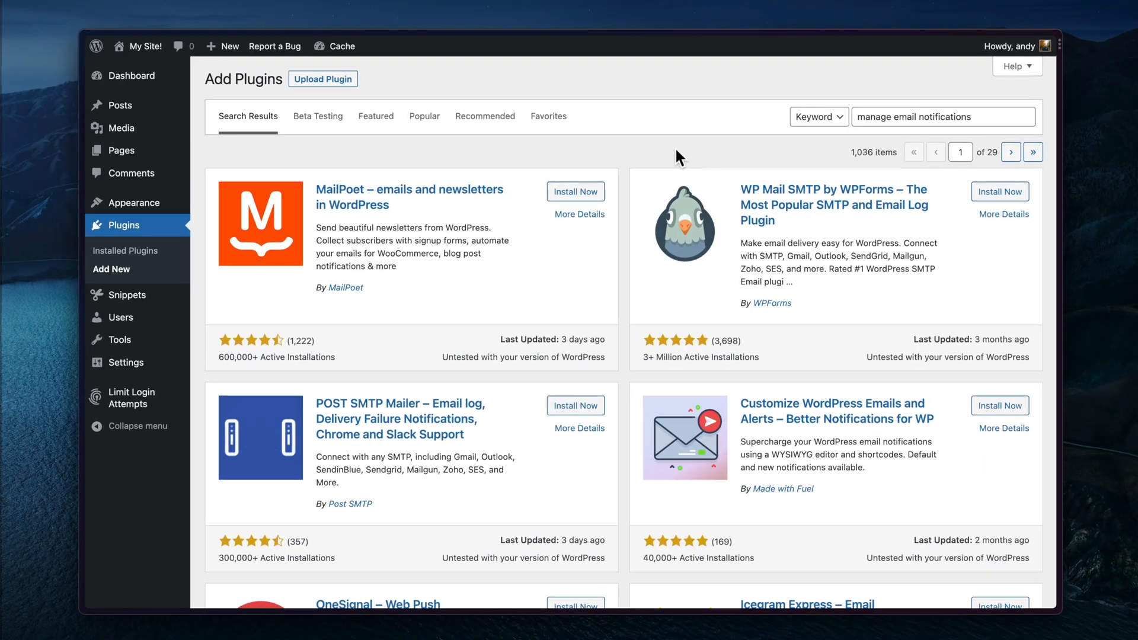
scroll(down, 3)
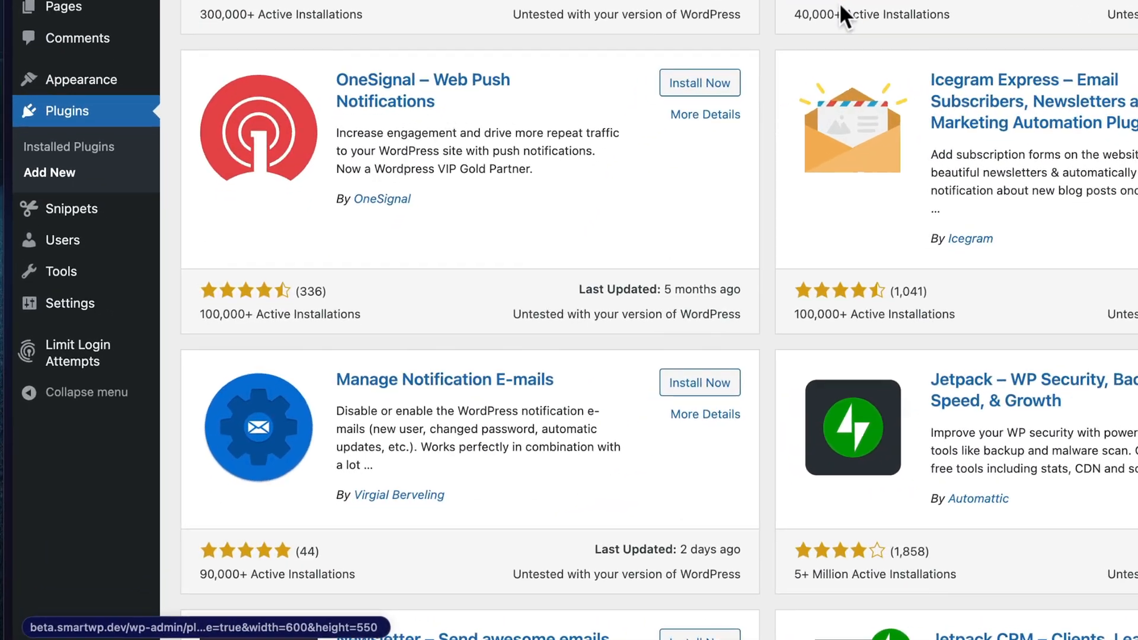
scroll(down, 3)
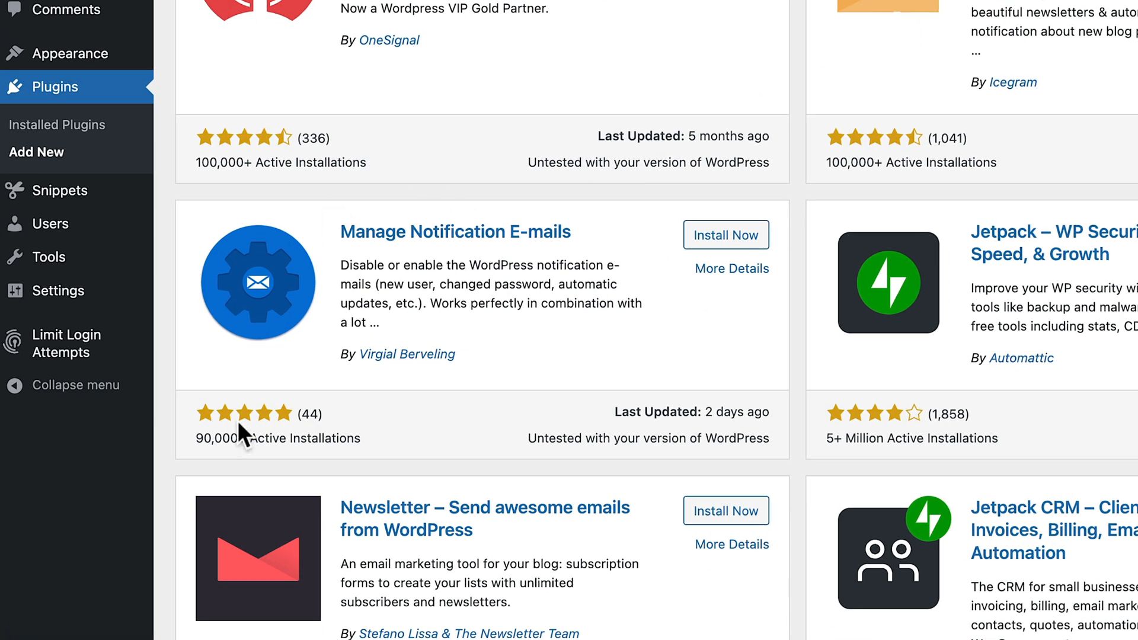
mouse_move(667, 261)
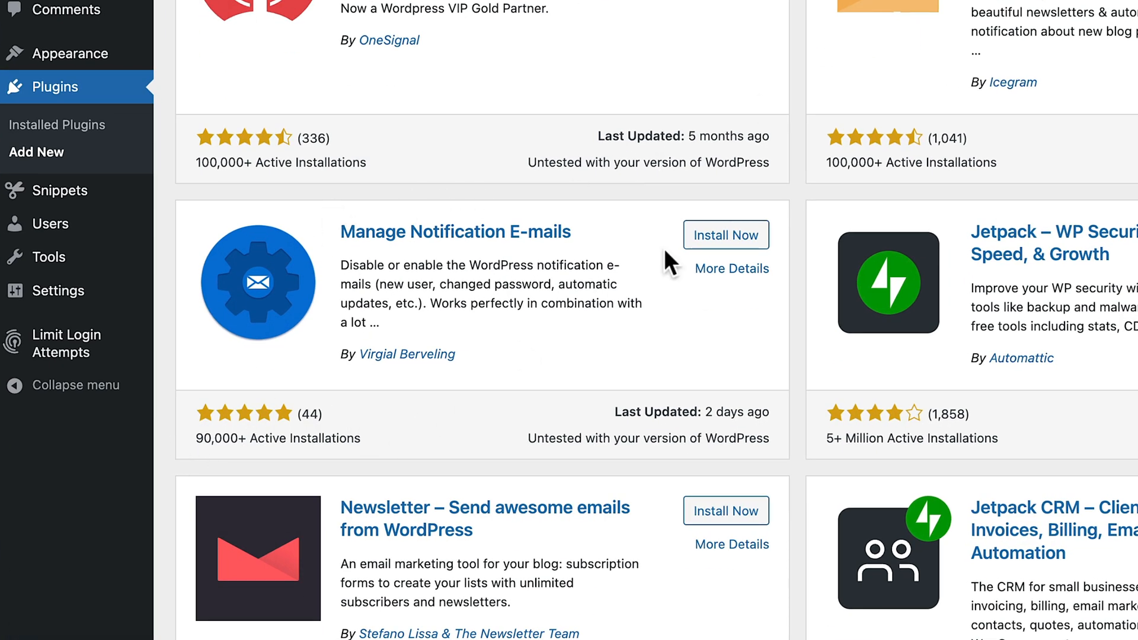
click(726, 235)
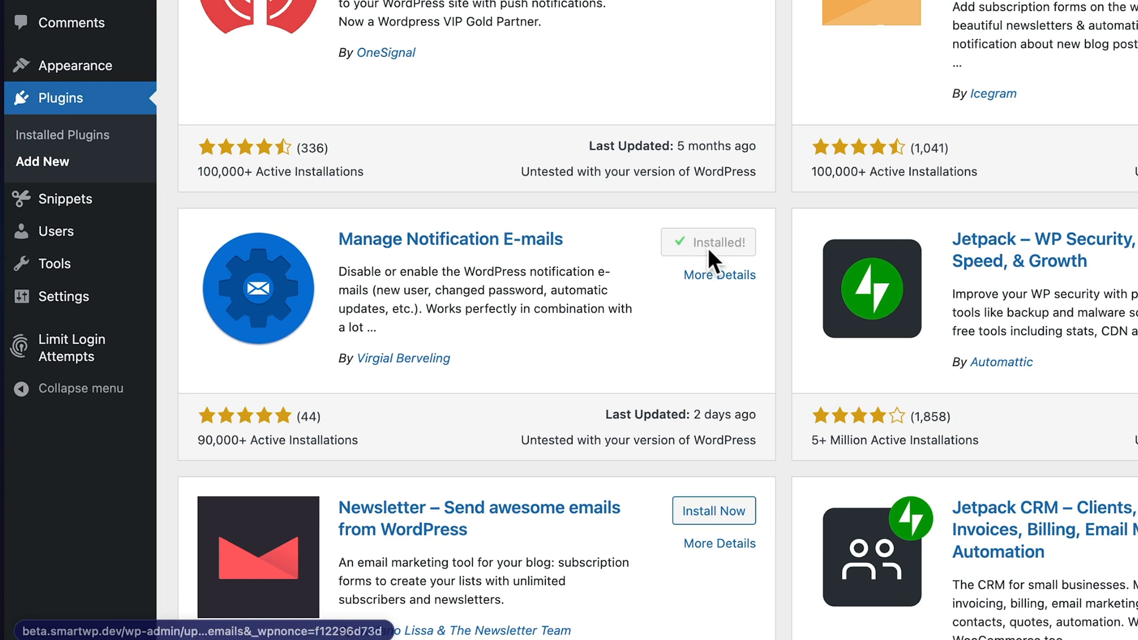
click(709, 242)
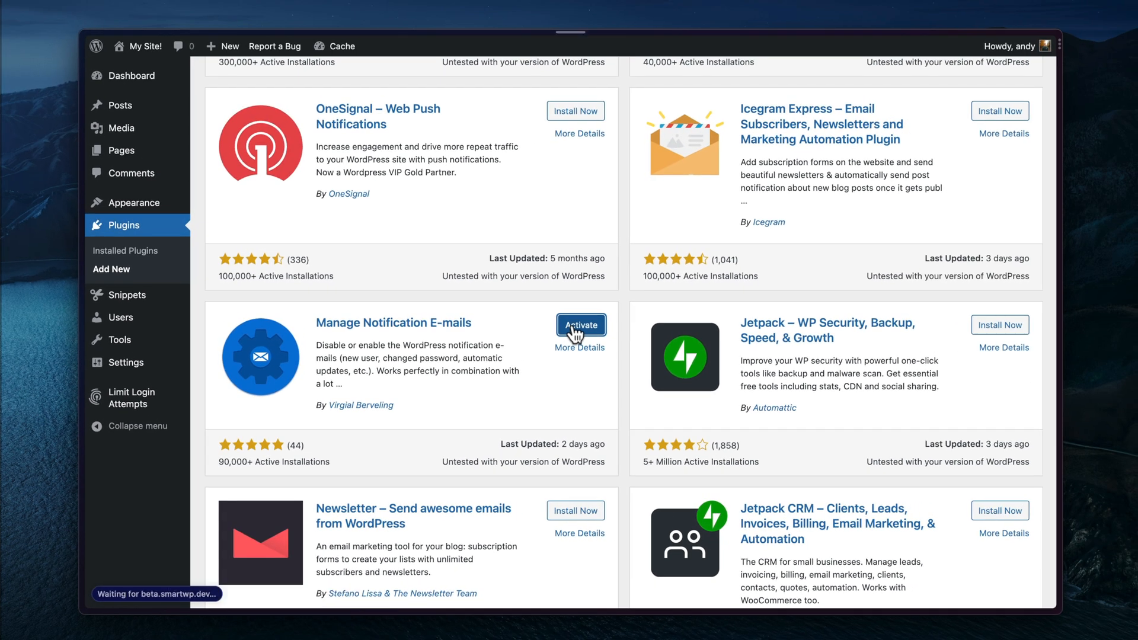
click(581, 325)
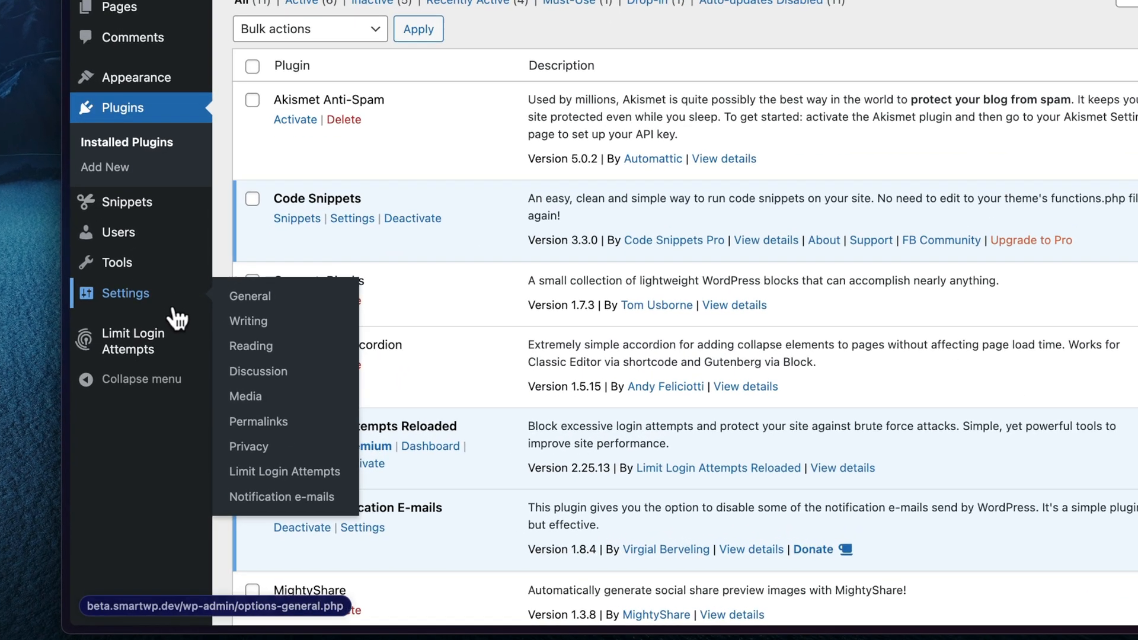
Step: Show the notification e-mails settings down to the administrator e-mail options
click(282, 496)
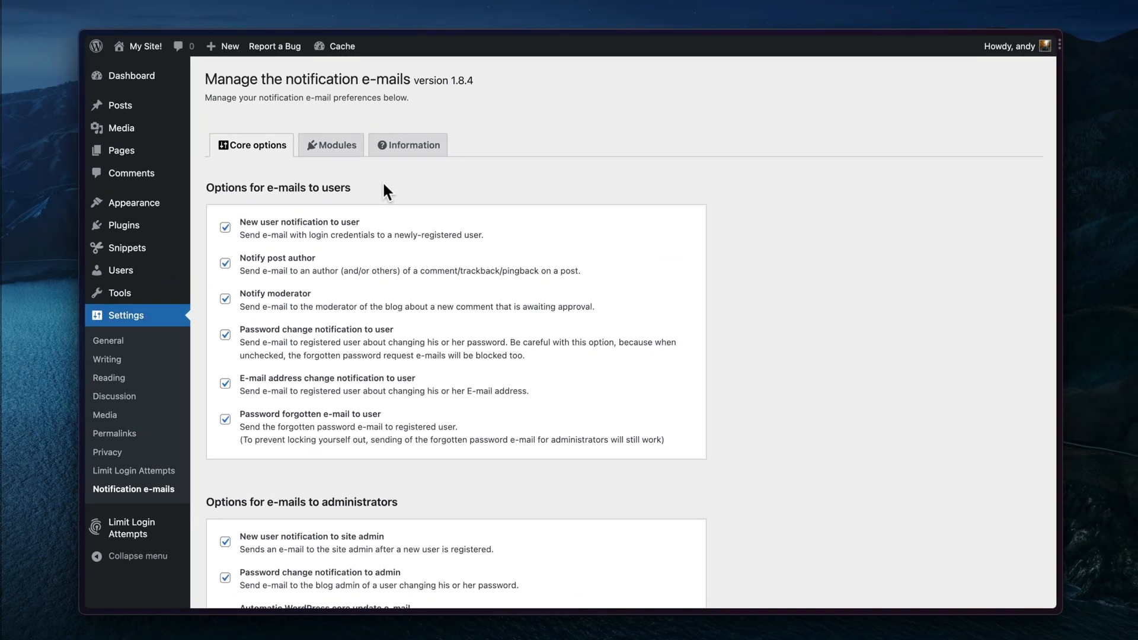
mouse_move(414, 246)
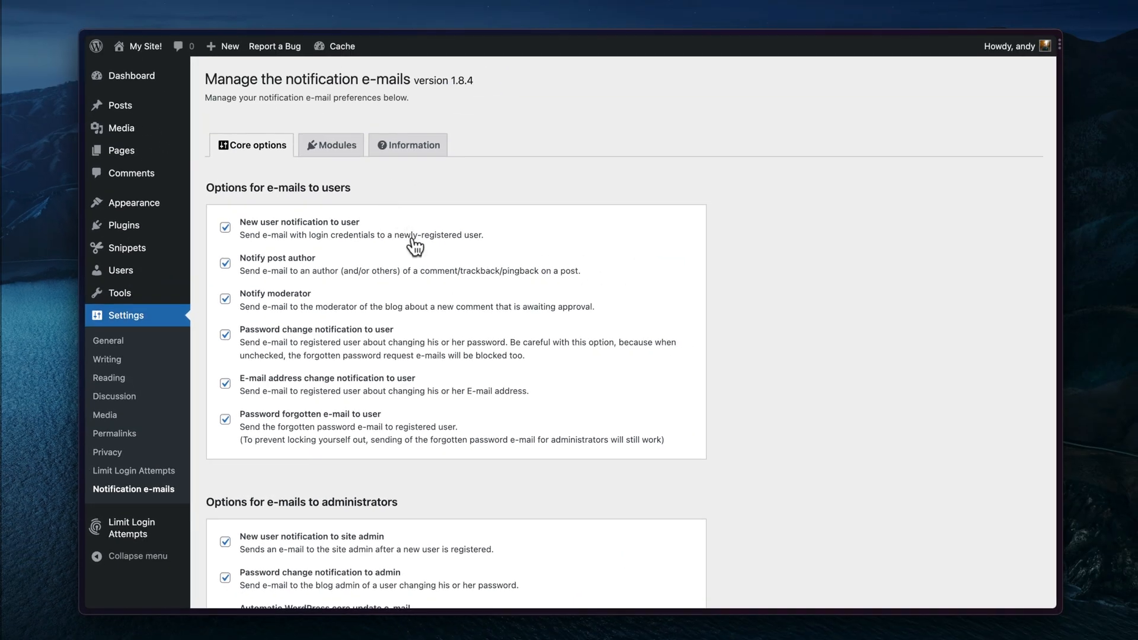
scroll(down, 3)
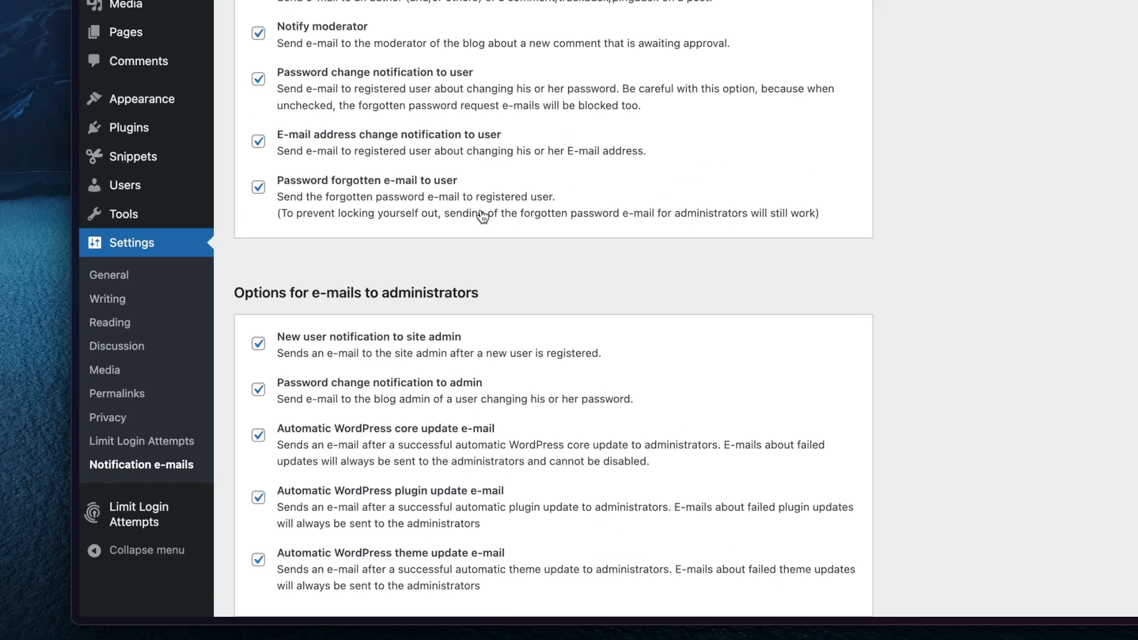
scroll(down, 3)
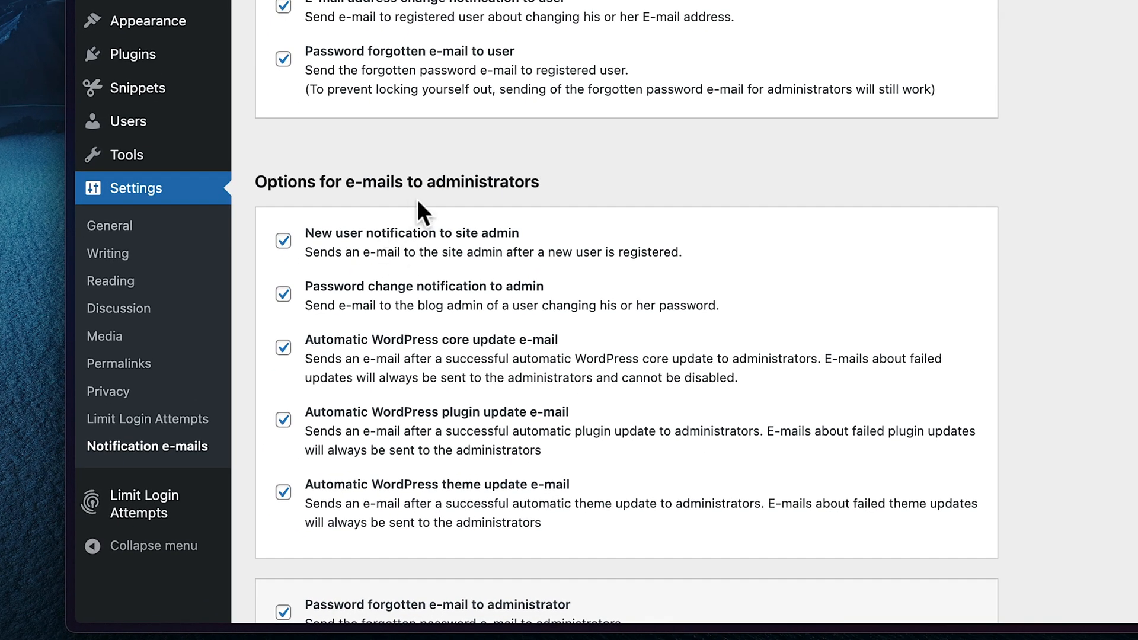
mouse_move(442, 254)
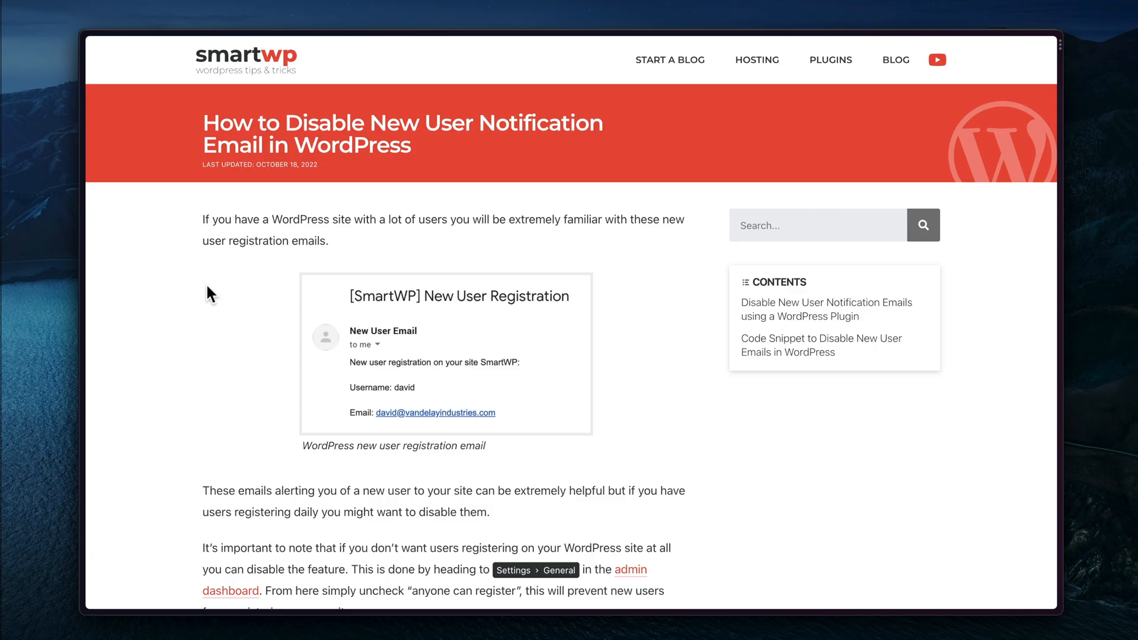
mouse_move(373, 224)
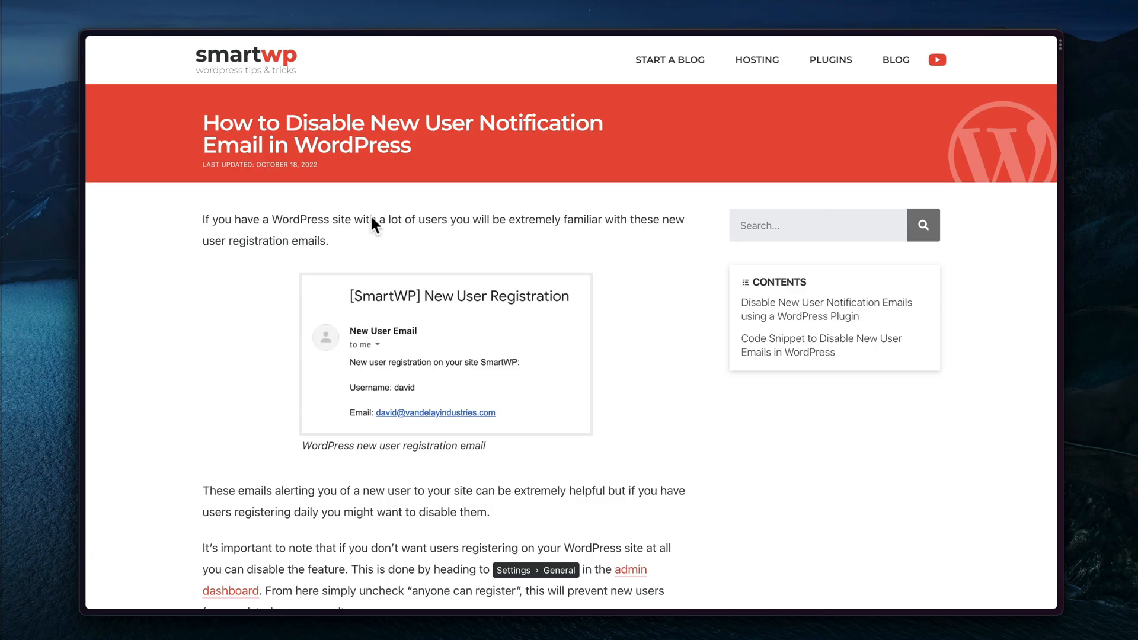
Step: Locate the SmartWP article's PHP snippet that disables admin new-user notifications
scroll(down, 3)
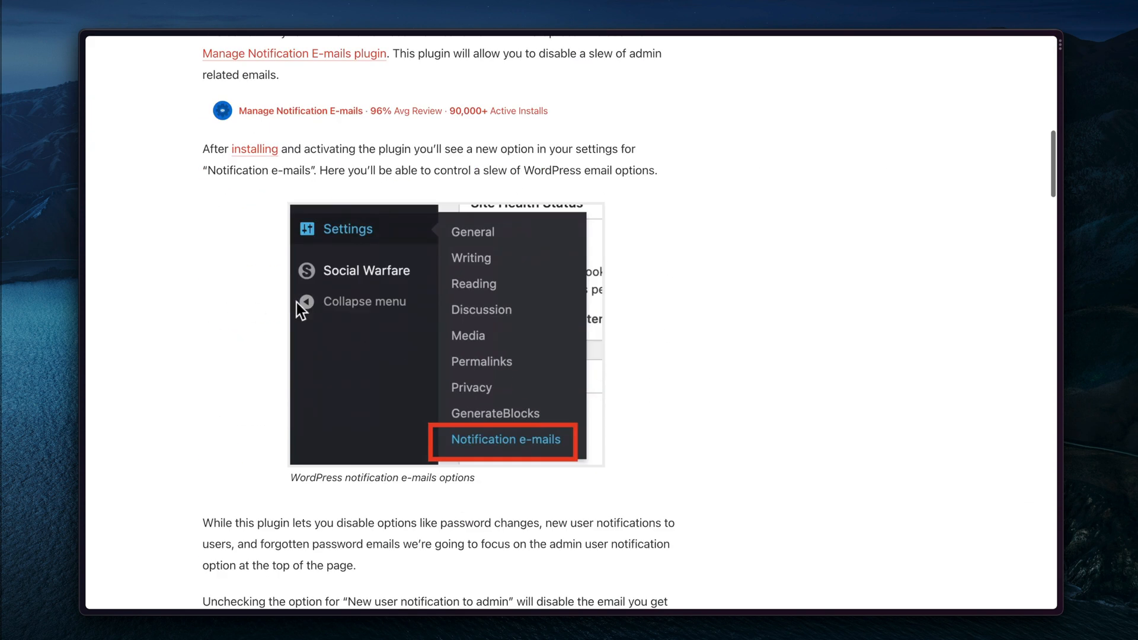
scroll(down, 3)
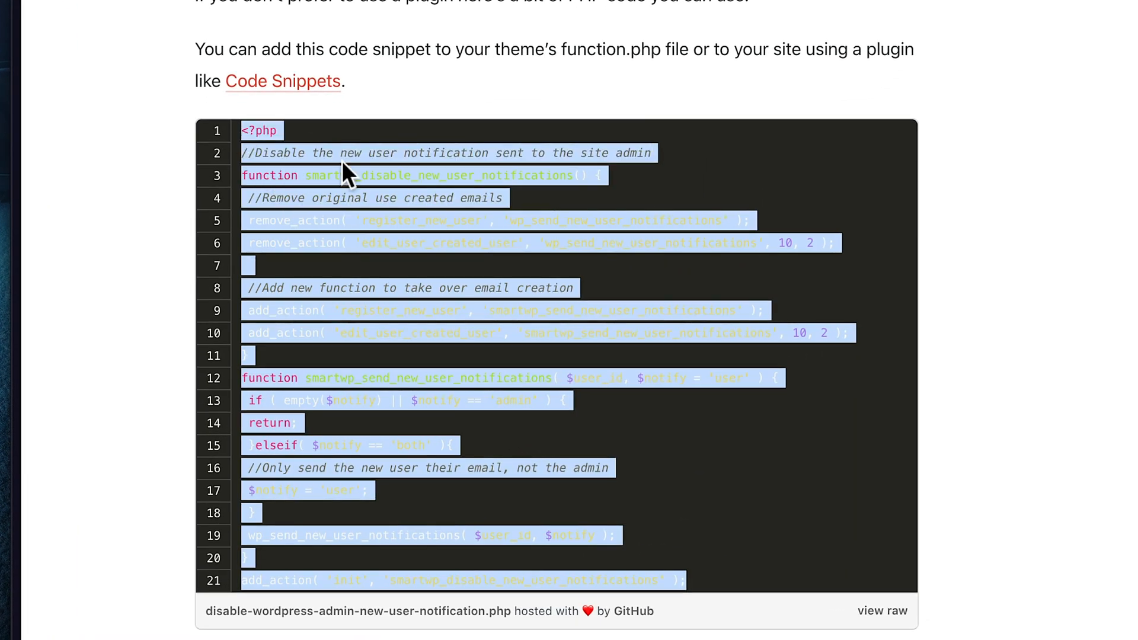
scroll(up, 3)
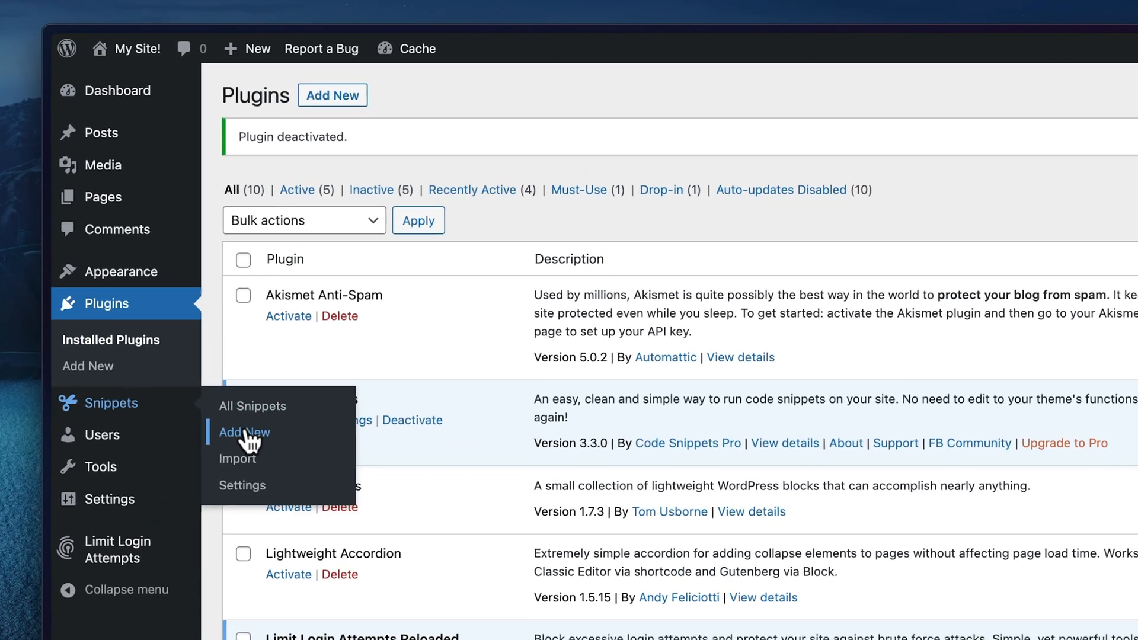
Step: Start a new Code Snippets snippet for the notification-disabling PHP code
click(244, 431)
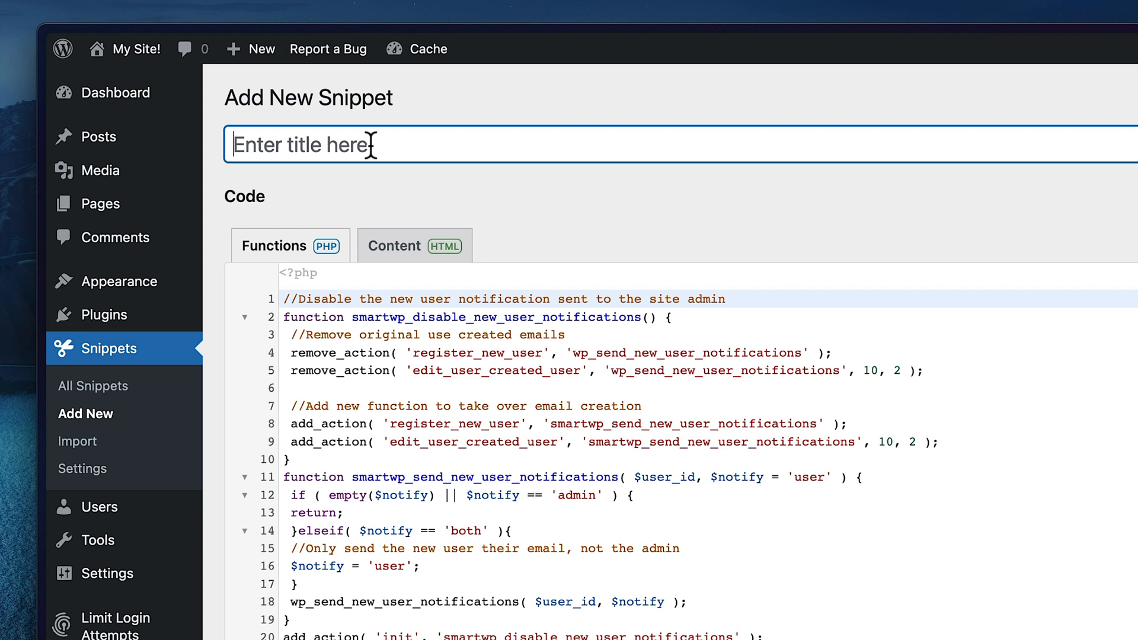
Step: Title the snippet 'Remove new user email', save it and activate it
text(Remove new)
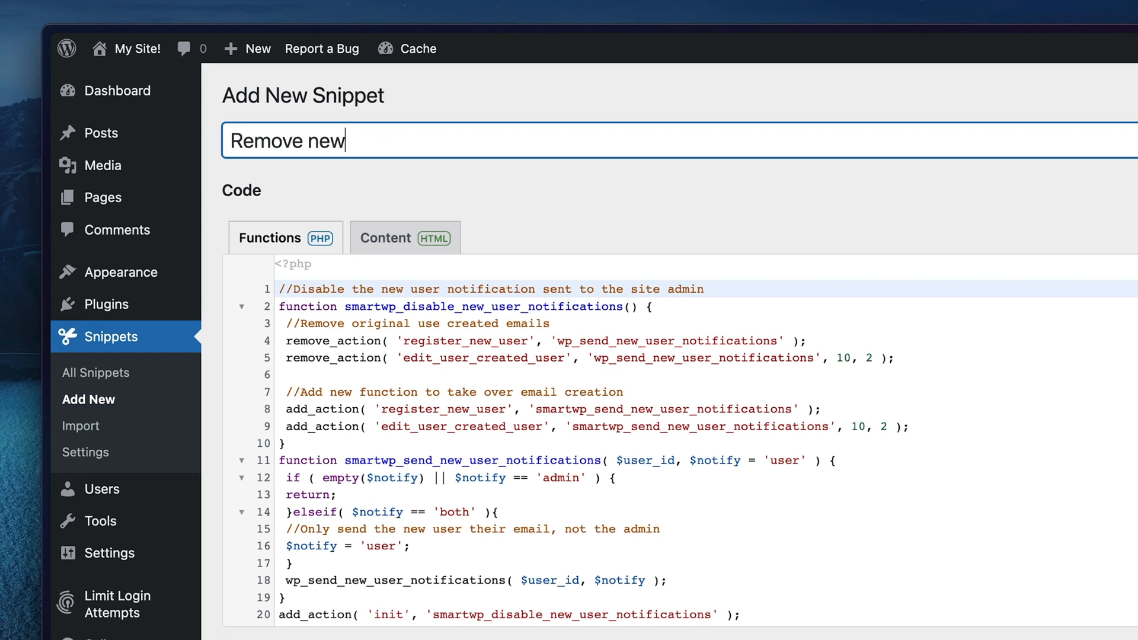
text(user email)
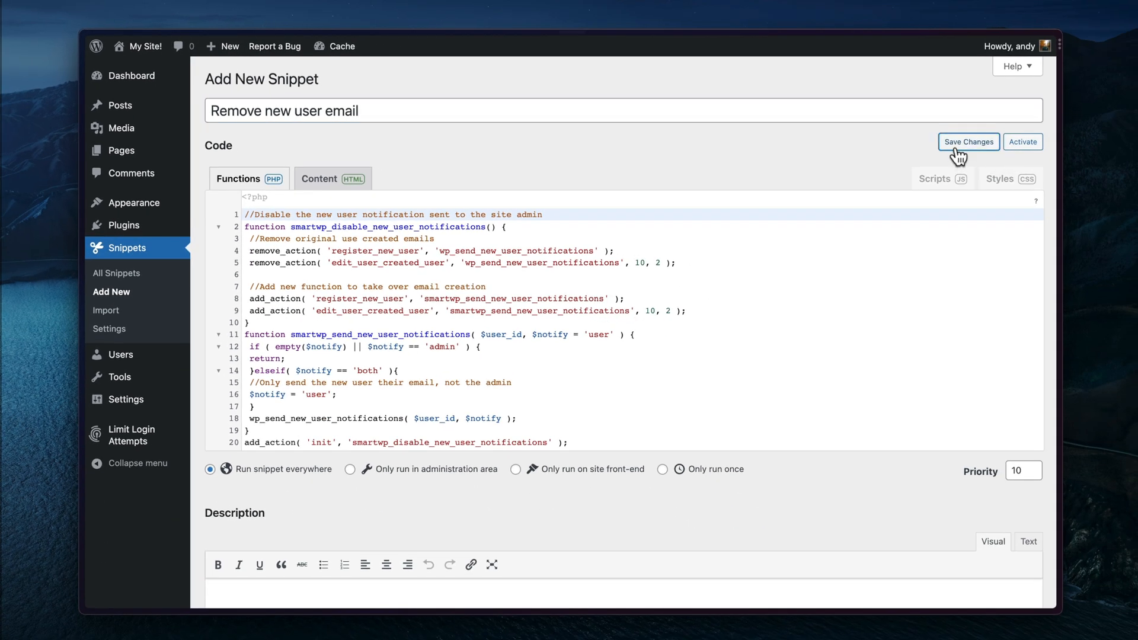
click(969, 141)
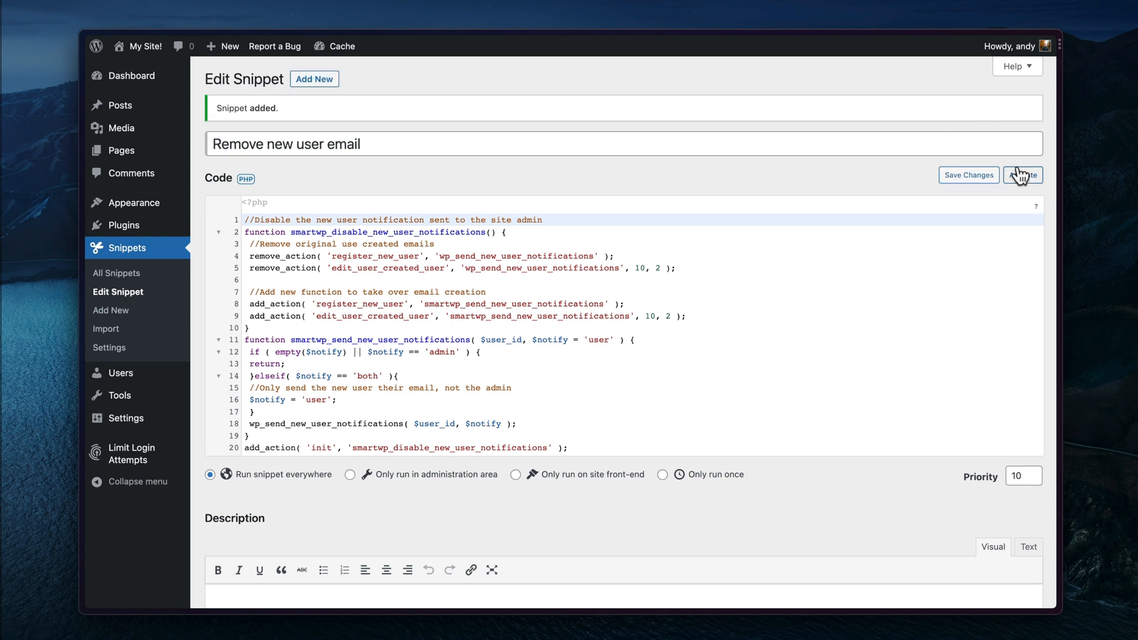
click(1022, 176)
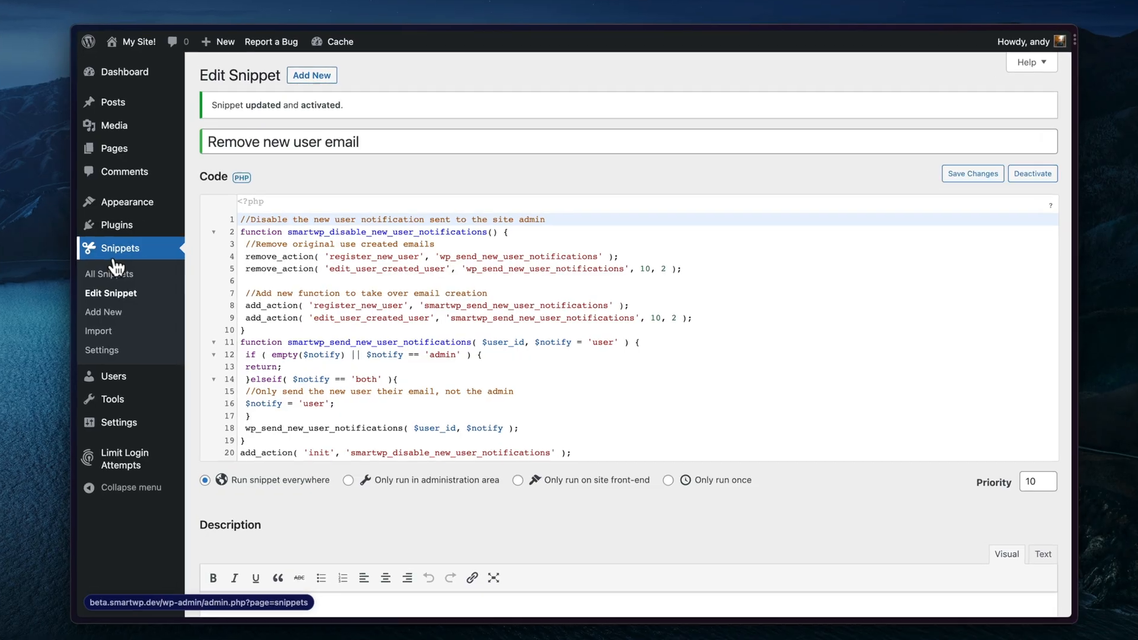